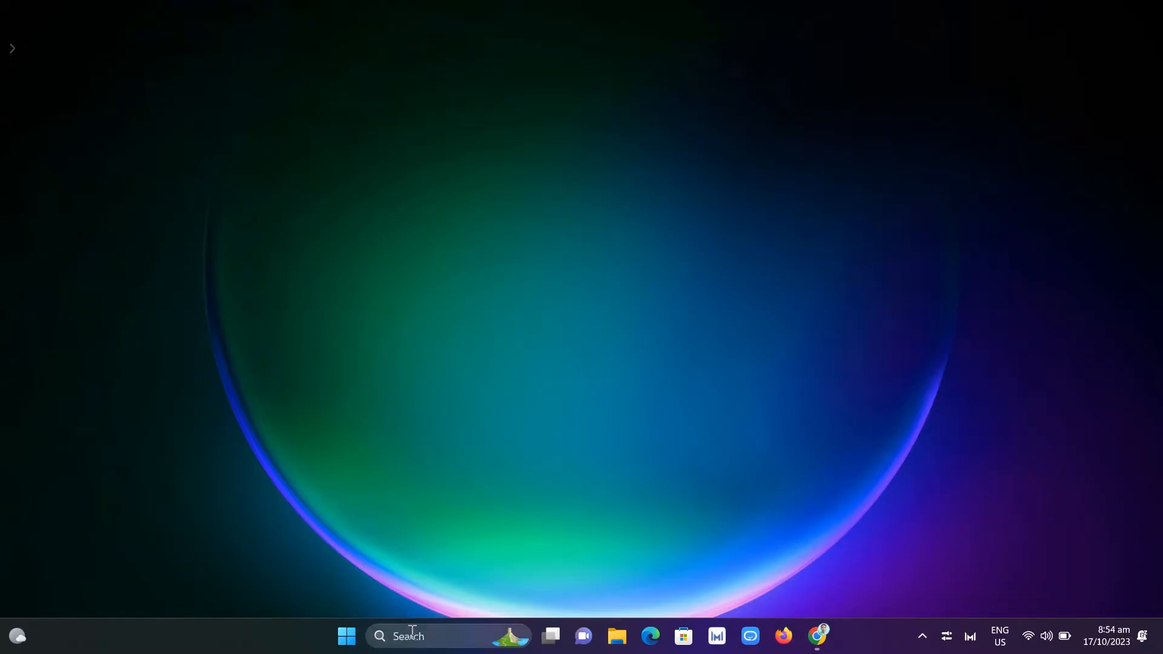
- Search the taskbar for "settings" and launch the Settings app
{"action": "left_click", "coordinate": [407, 636]}
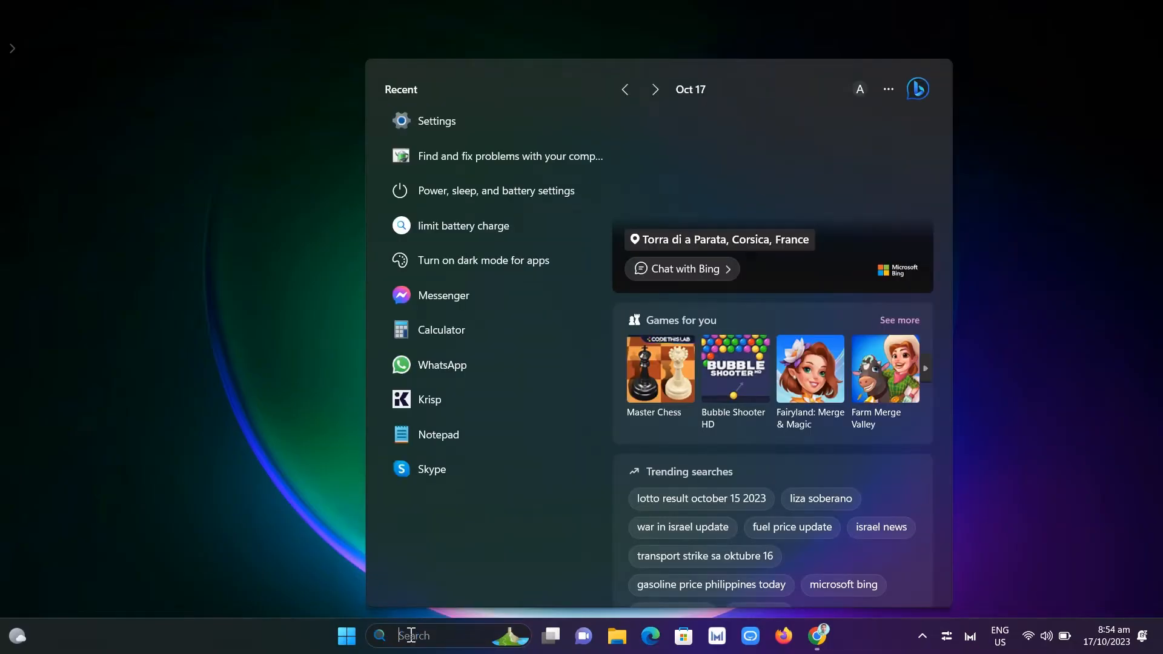
{"action": "type", "text": "settings"}
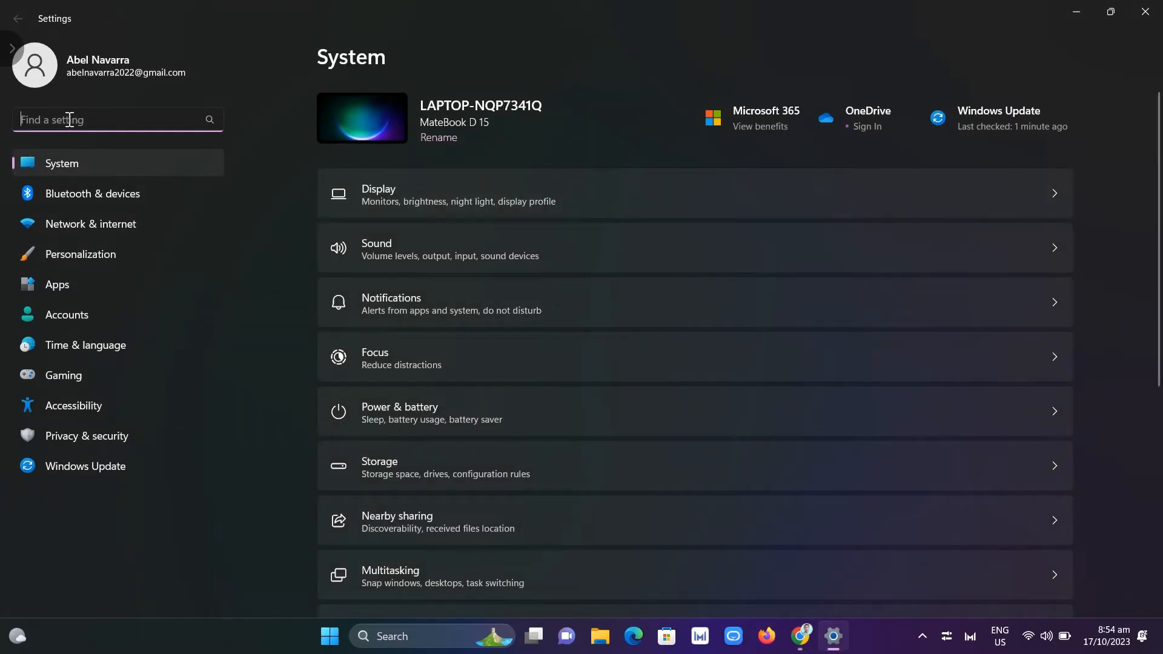
- Search Settings for "battery" to list power, sleep and battery saver suggestions
{"action": "type", "text": "batt"}
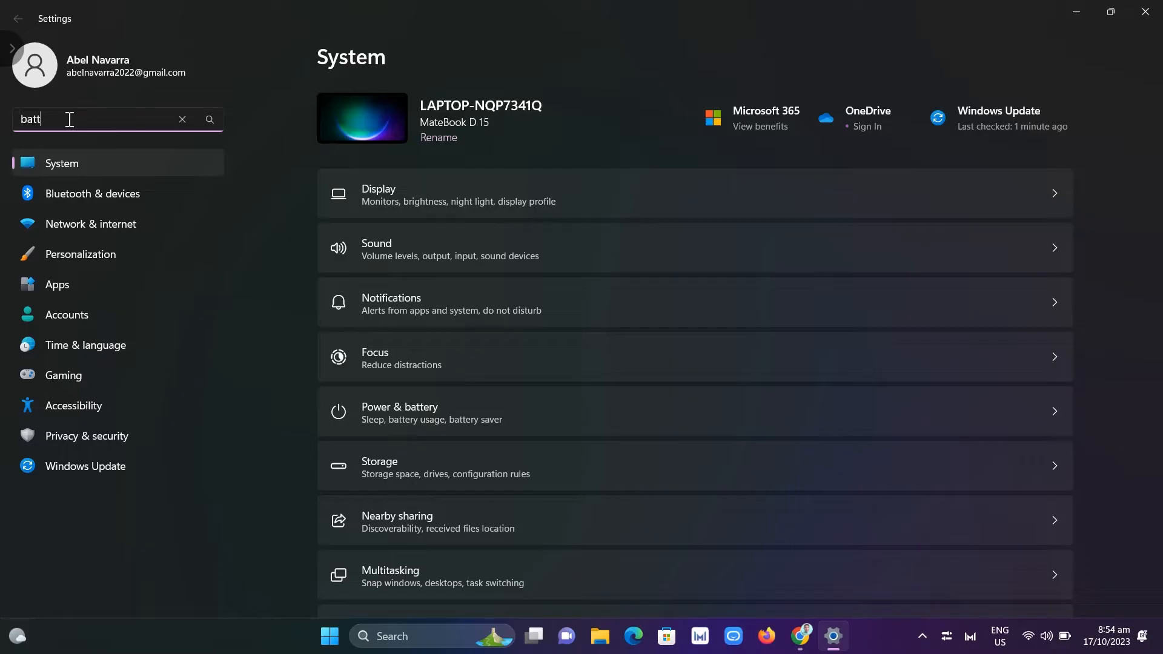
{"action": "type", "text": "ery"}
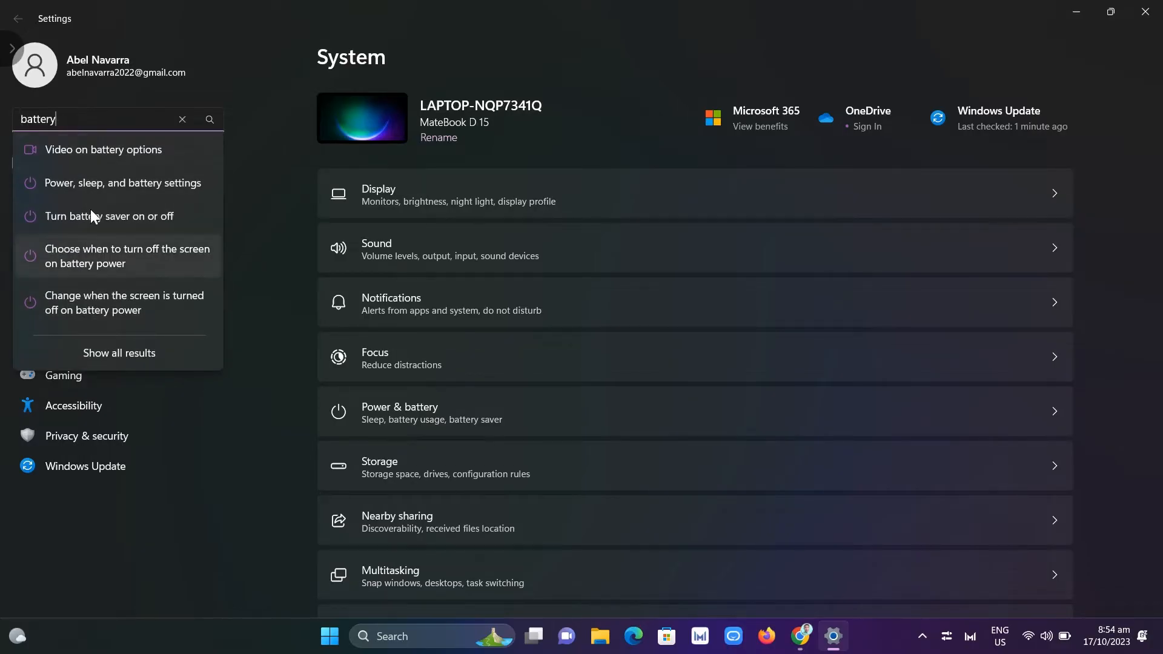
{"action": "mouse_move", "coordinate": [122, 182]}
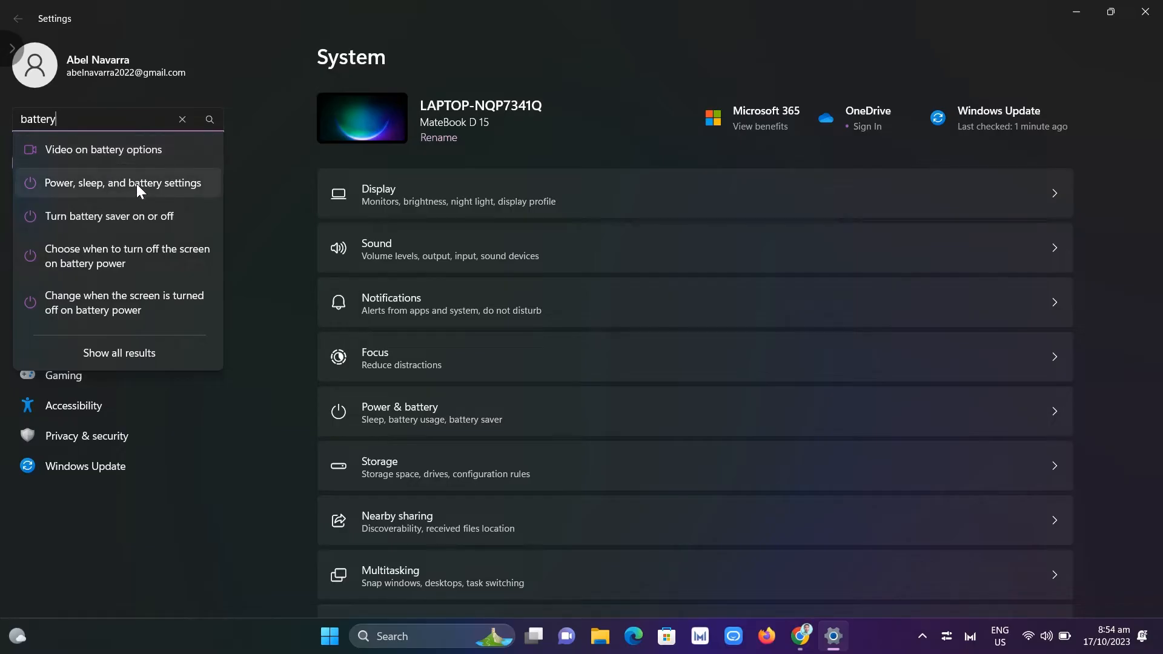
- Open Power, sleep and battery settings and expand Screen and sleep, showing 10-minute timeouts
{"action": "left_click", "coordinate": [122, 182]}
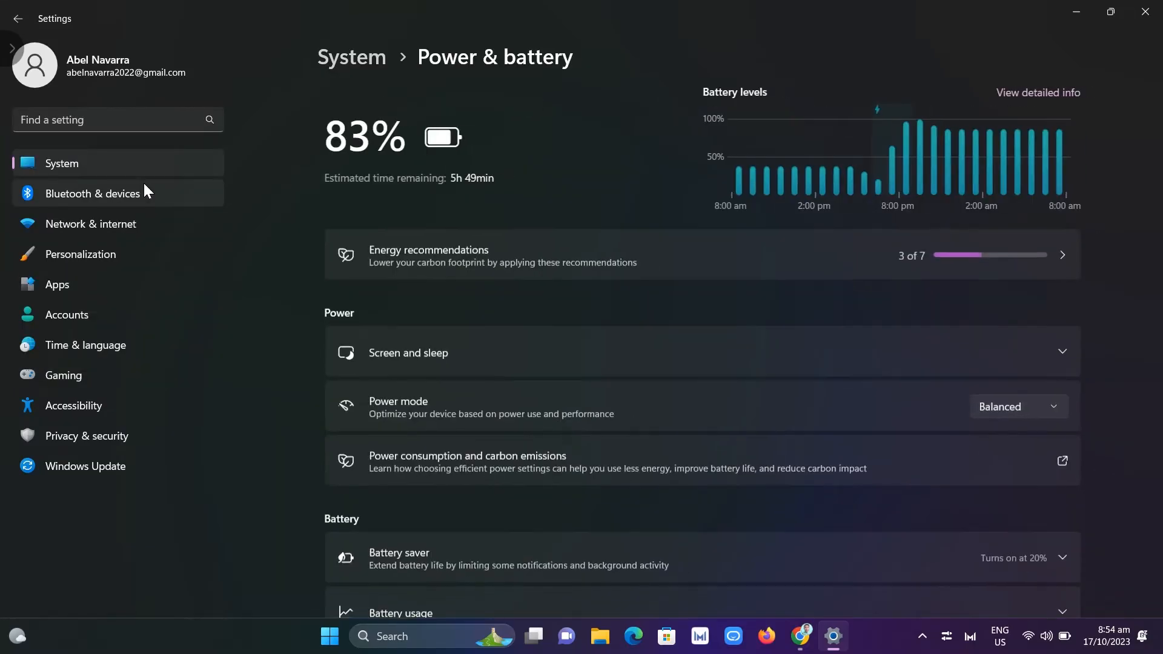
{"action": "scroll", "scroll_direction": "down", "scroll_amount": 3}
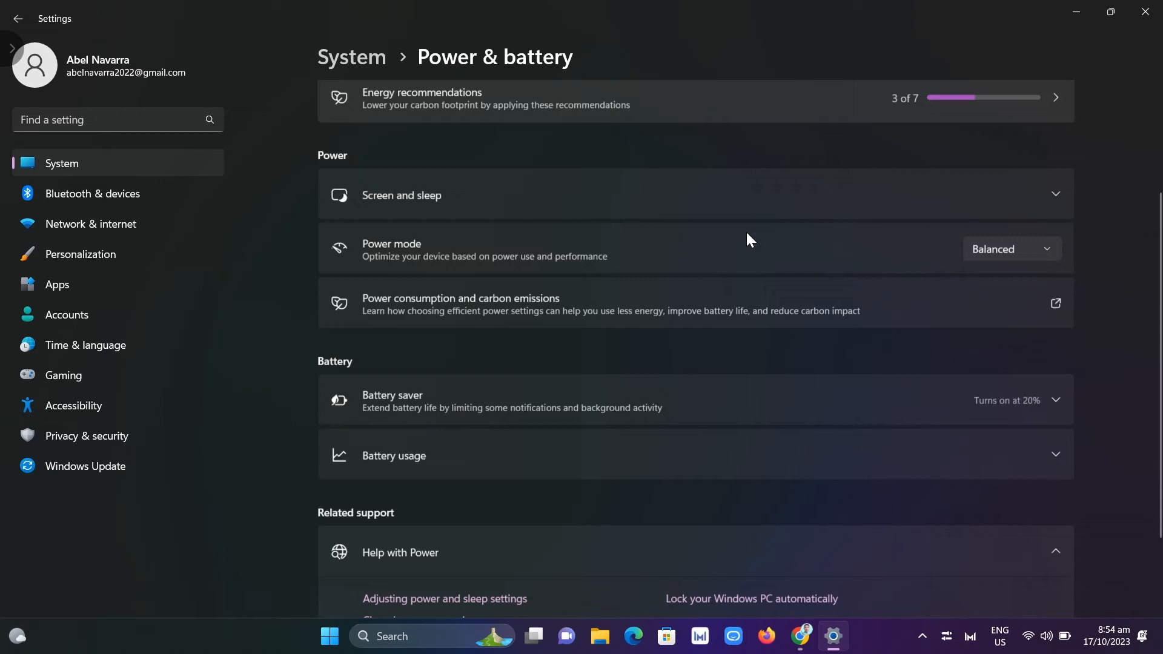
{"action": "scroll", "scroll_direction": "up", "scroll_amount": 3}
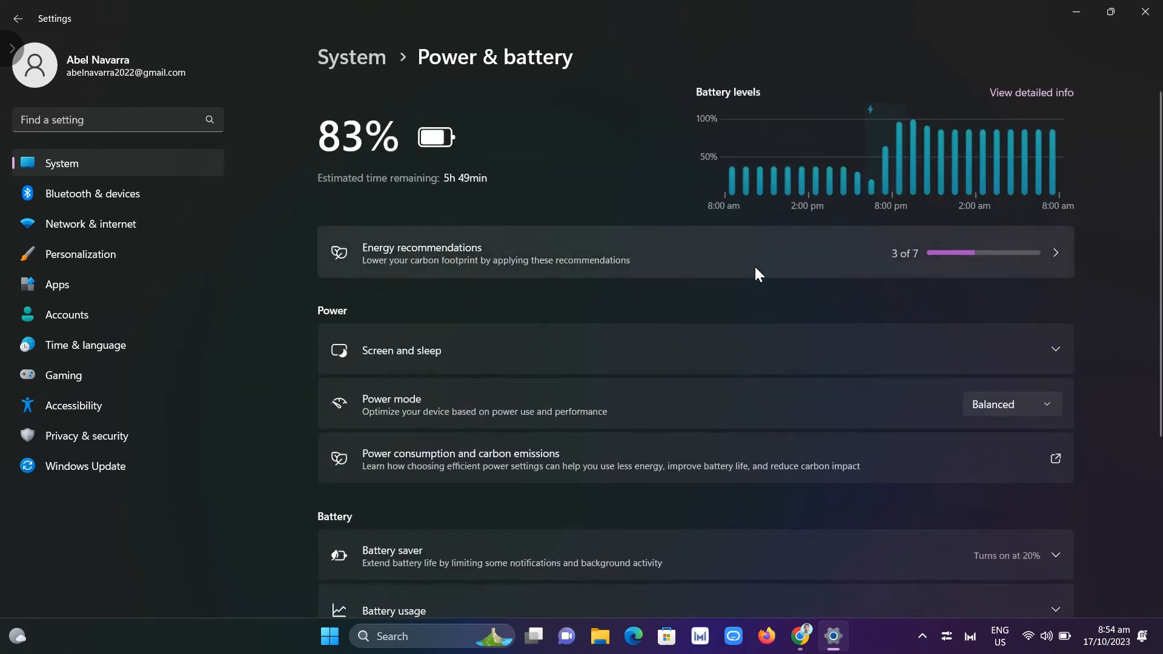
{"action": "mouse_move", "coordinate": [425, 359]}
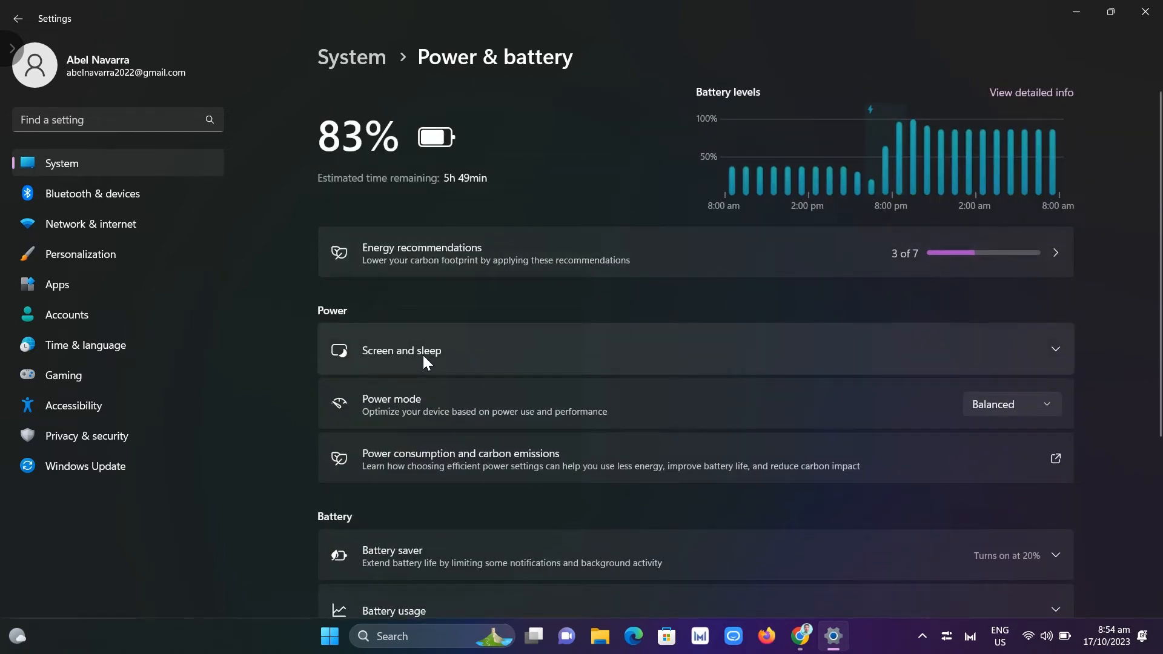
{"action": "left_click", "coordinate": [1054, 350]}
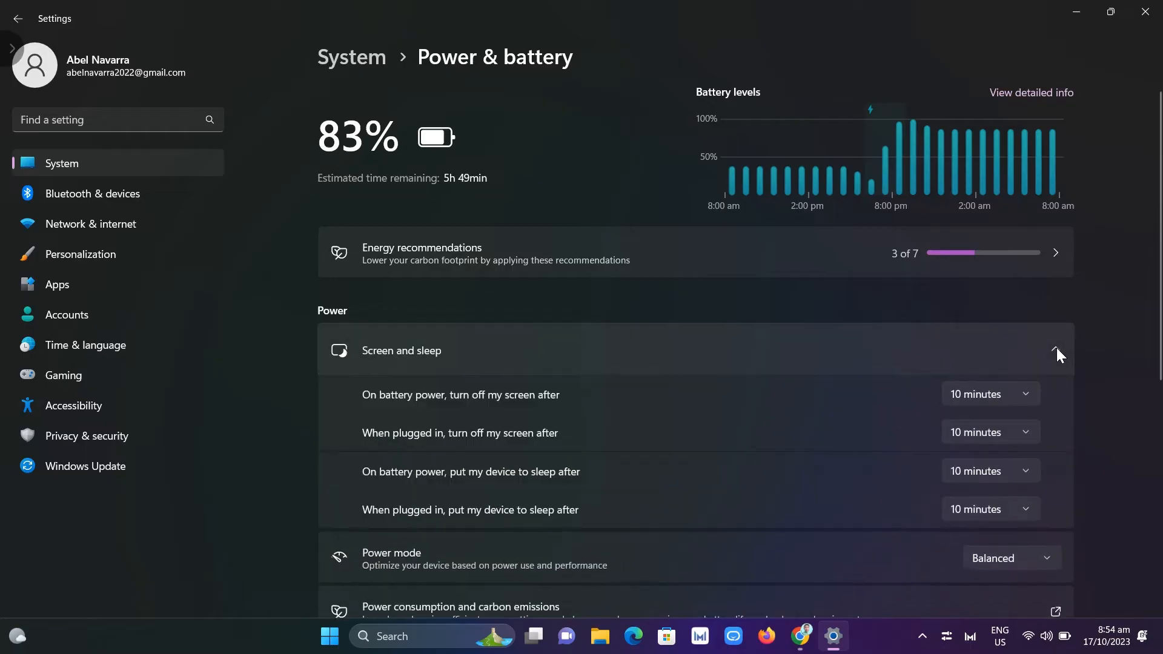
{"action": "scroll", "scroll_direction": "down", "scroll_amount": 3}
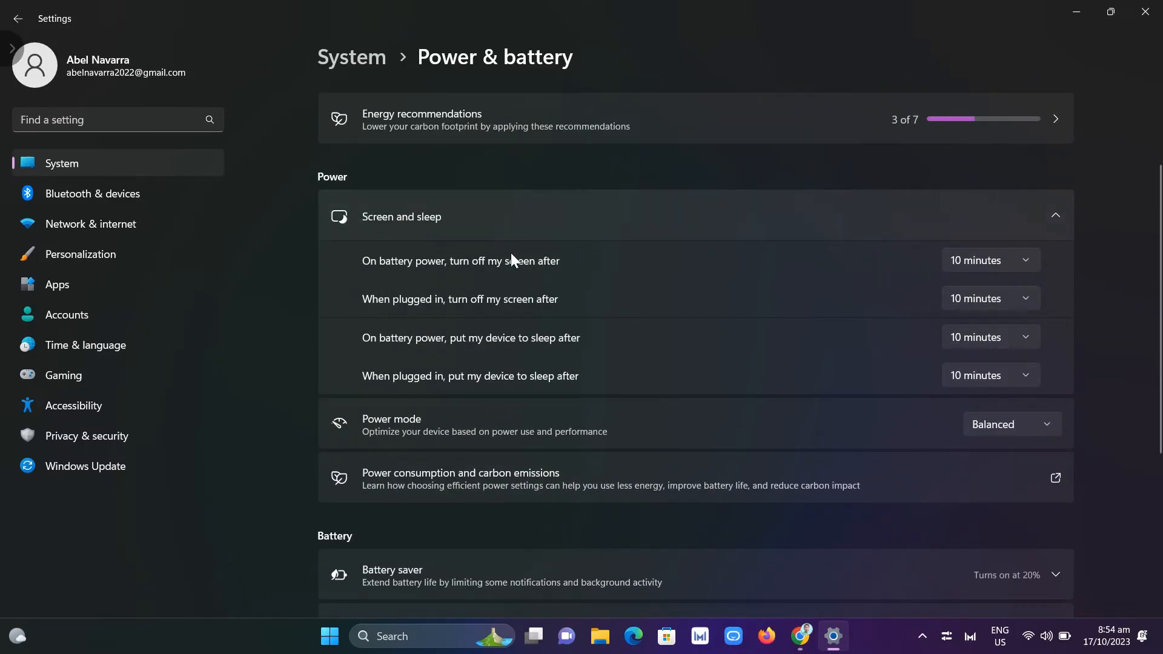
{"action": "mouse_move", "coordinate": [449, 274]}
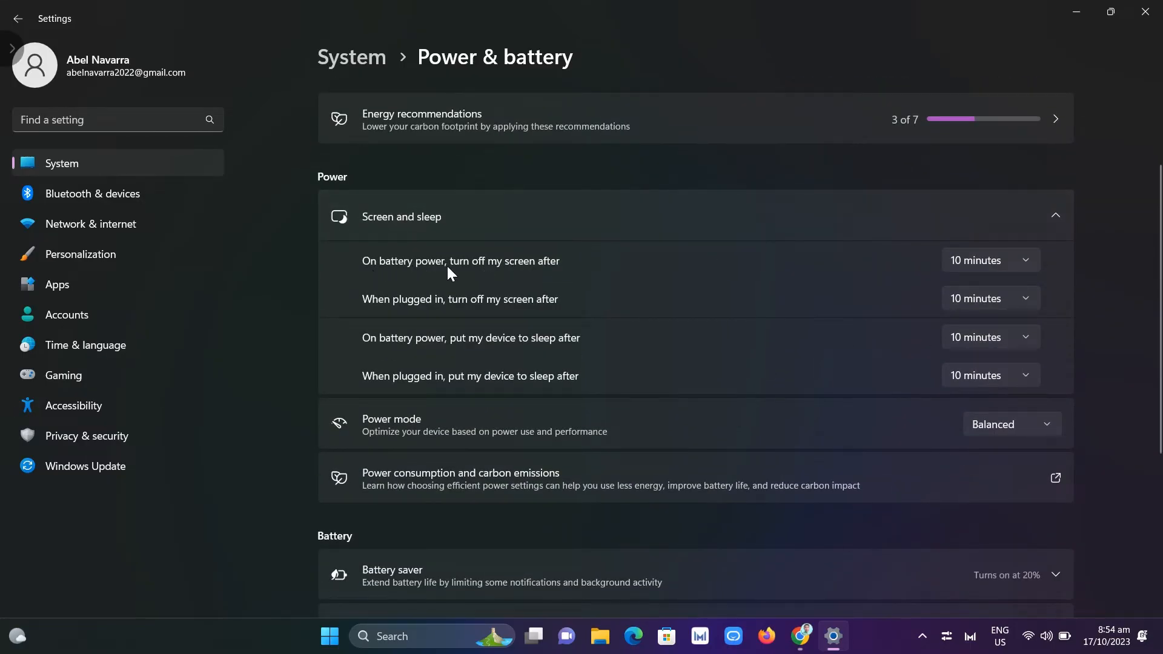
{"action": "left_click", "coordinate": [989, 260]}
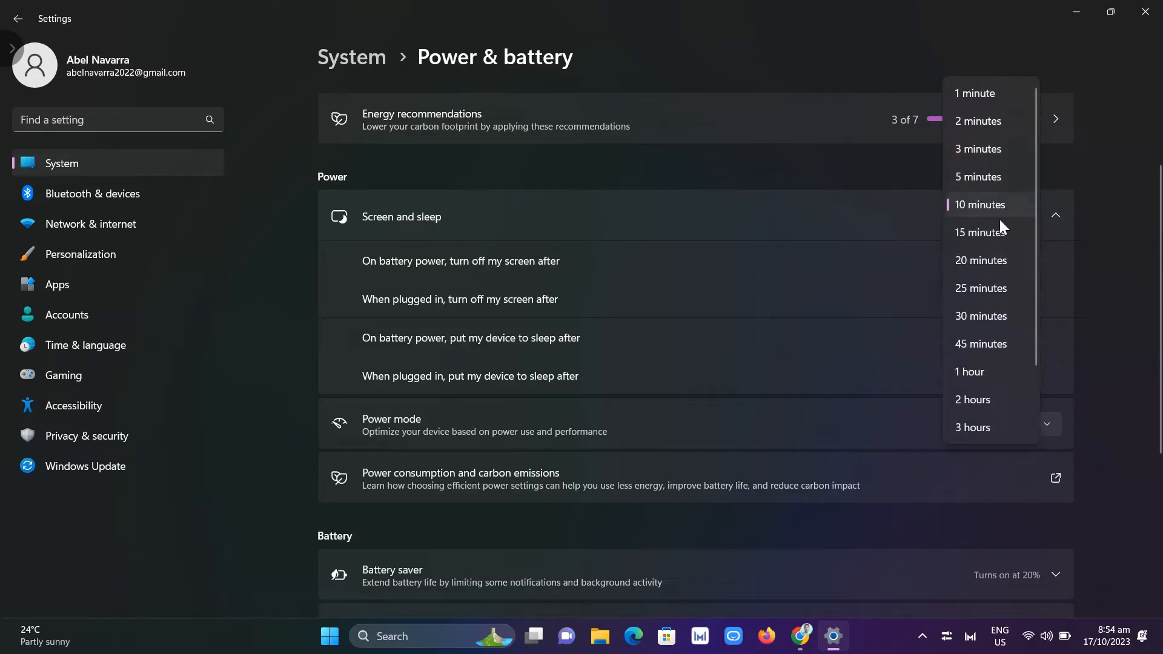
{"action": "mouse_move", "coordinate": [991, 93]}
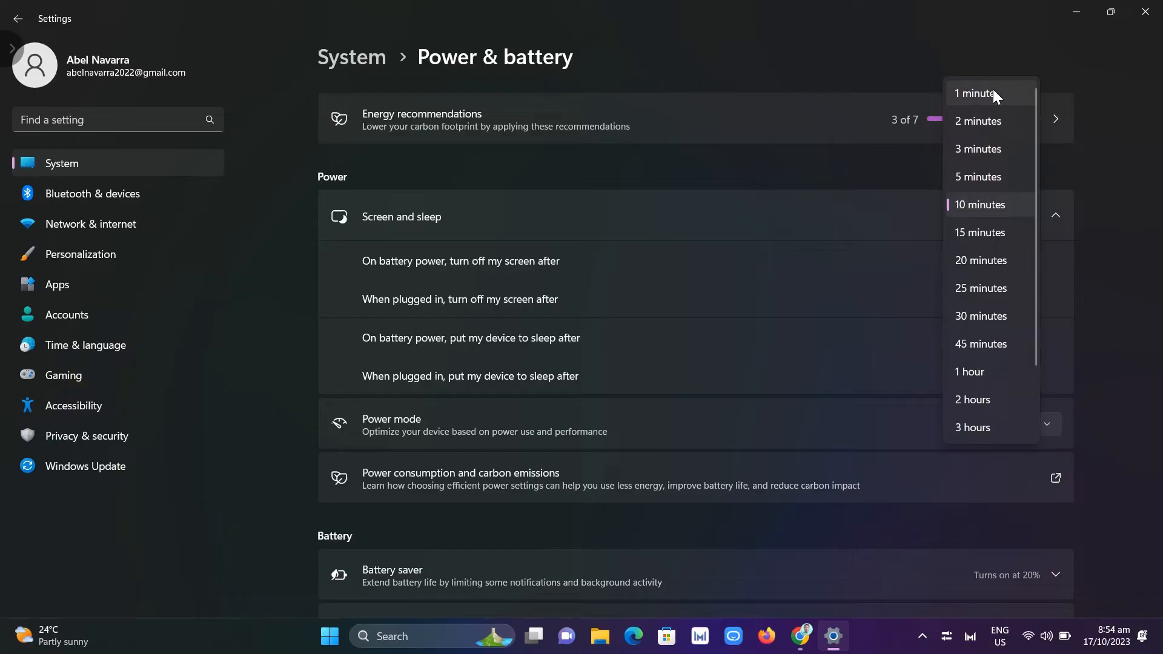
{"action": "mouse_move", "coordinate": [981, 208]}
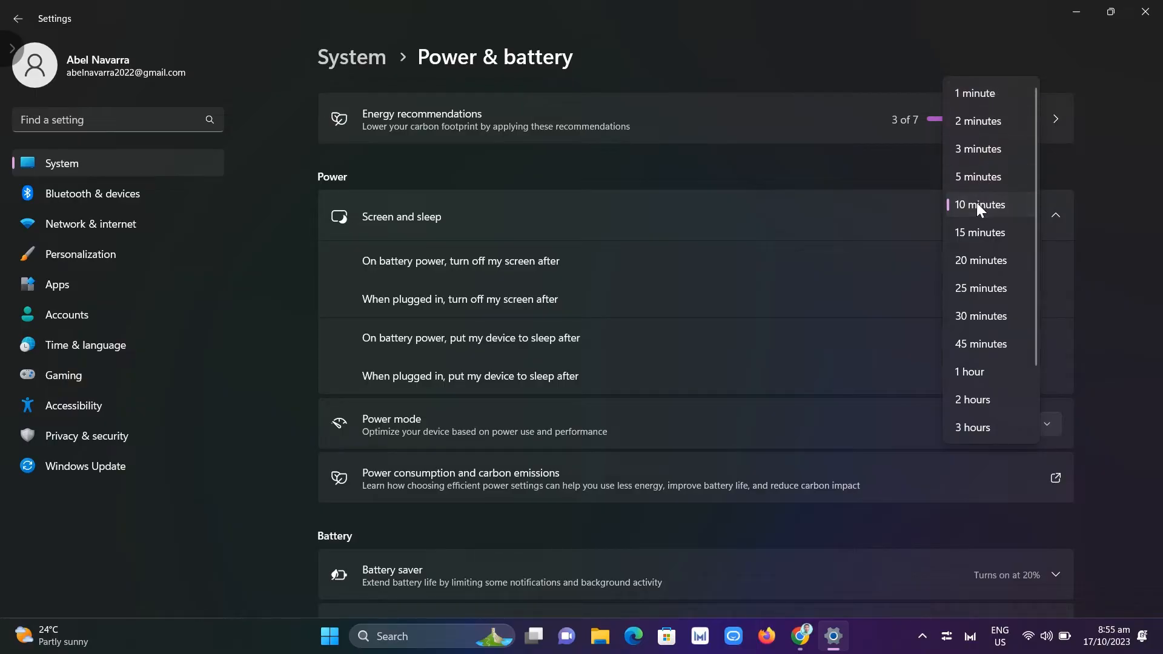
{"action": "left_click", "coordinate": [979, 204]}
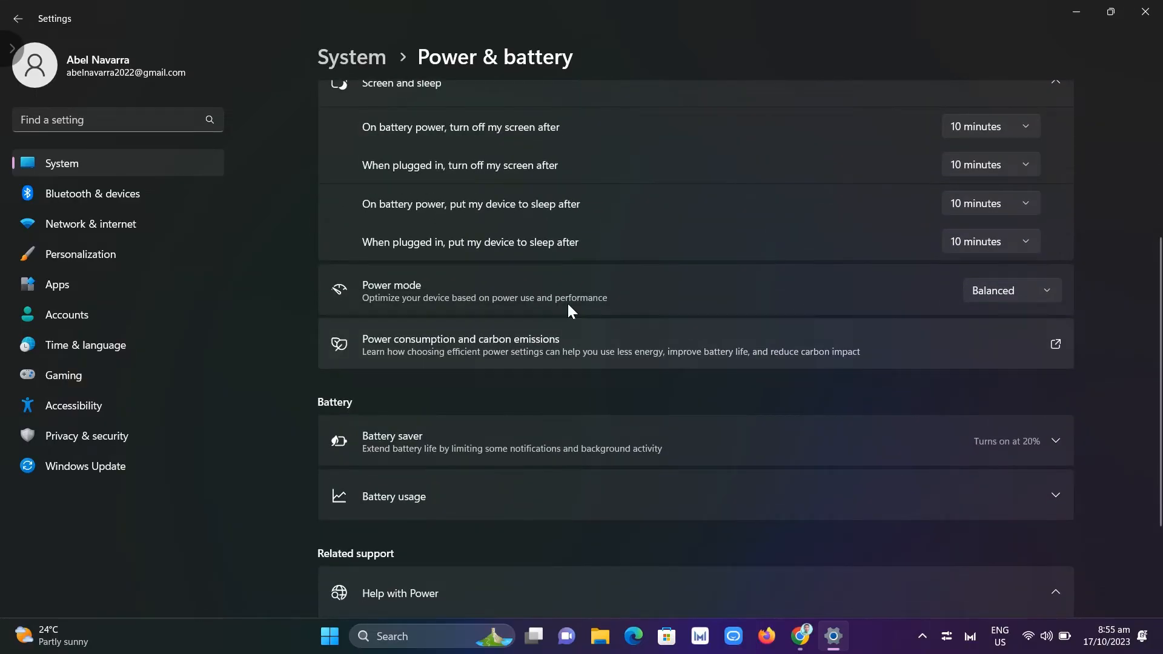
{"action": "mouse_move", "coordinate": [400, 295]}
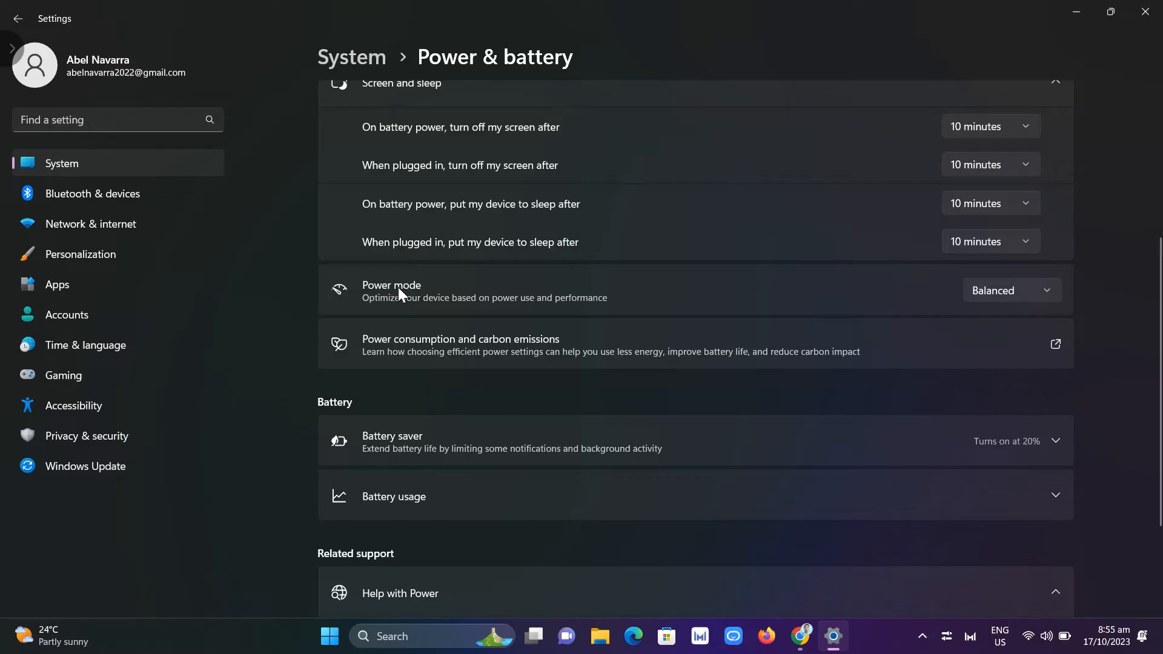
{"action": "mouse_move", "coordinate": [372, 314]}
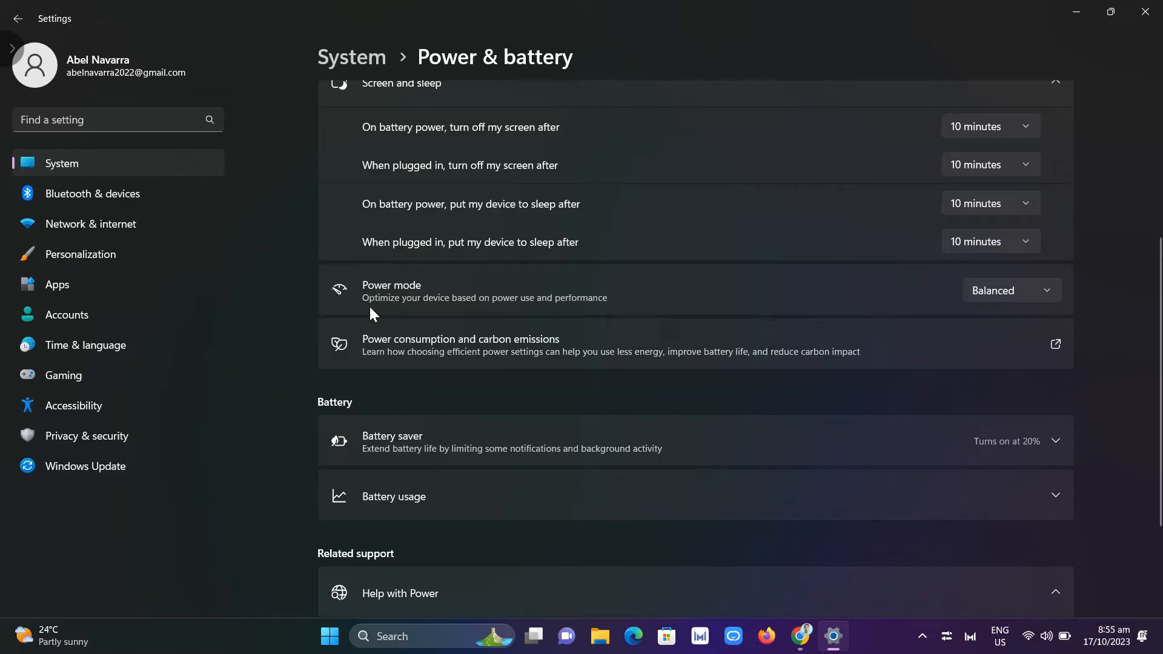
{"action": "mouse_move", "coordinate": [1050, 299]}
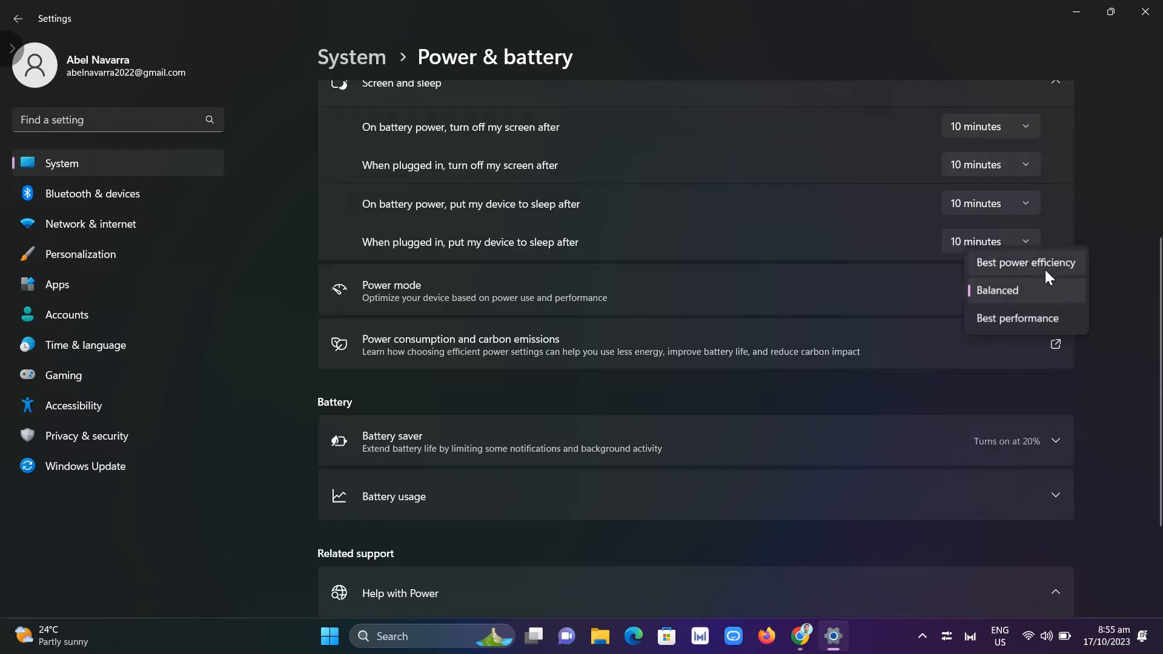
{"action": "mouse_move", "coordinate": [1035, 328]}
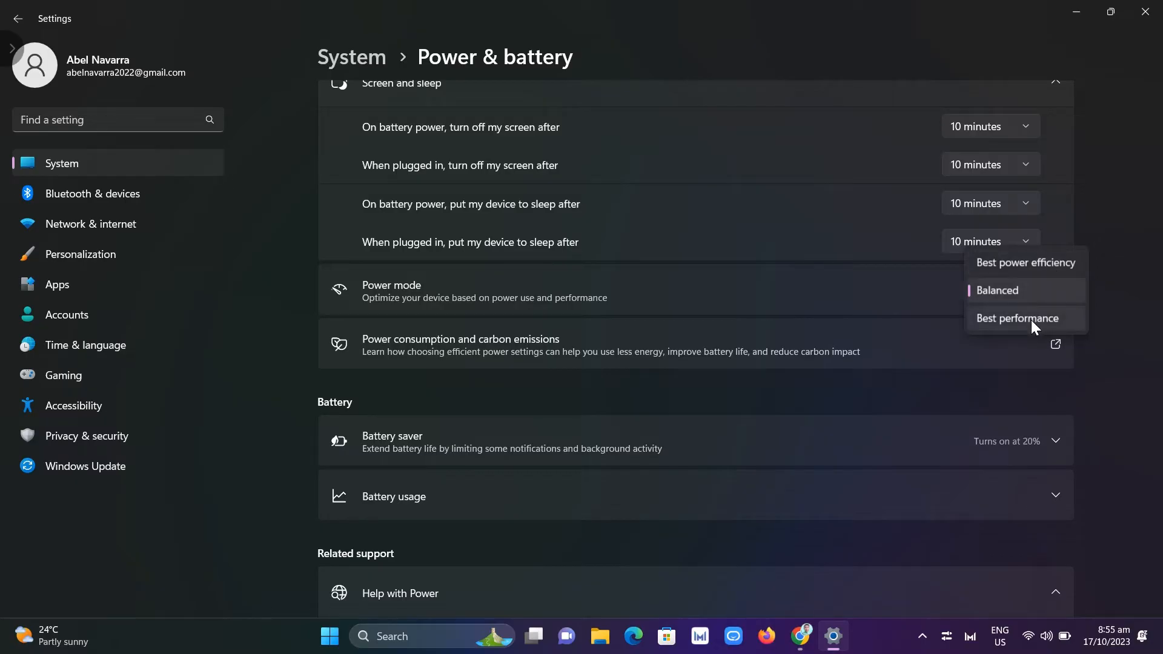
{"action": "mouse_move", "coordinate": [1027, 295]}
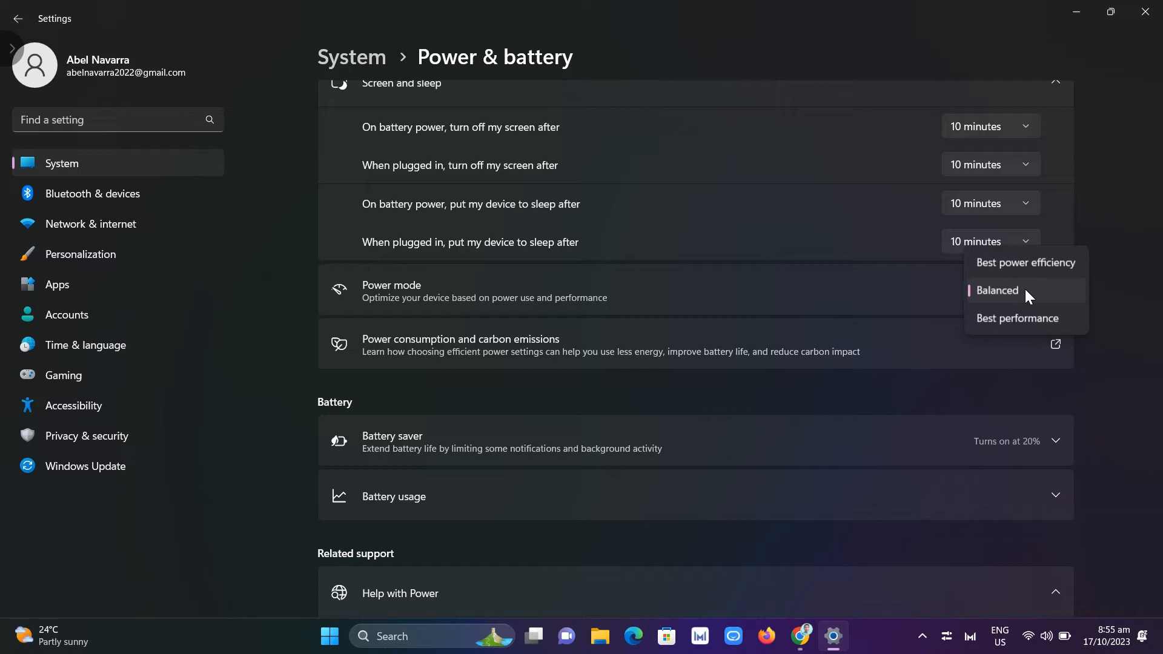
{"action": "mouse_move", "coordinate": [1062, 251]}
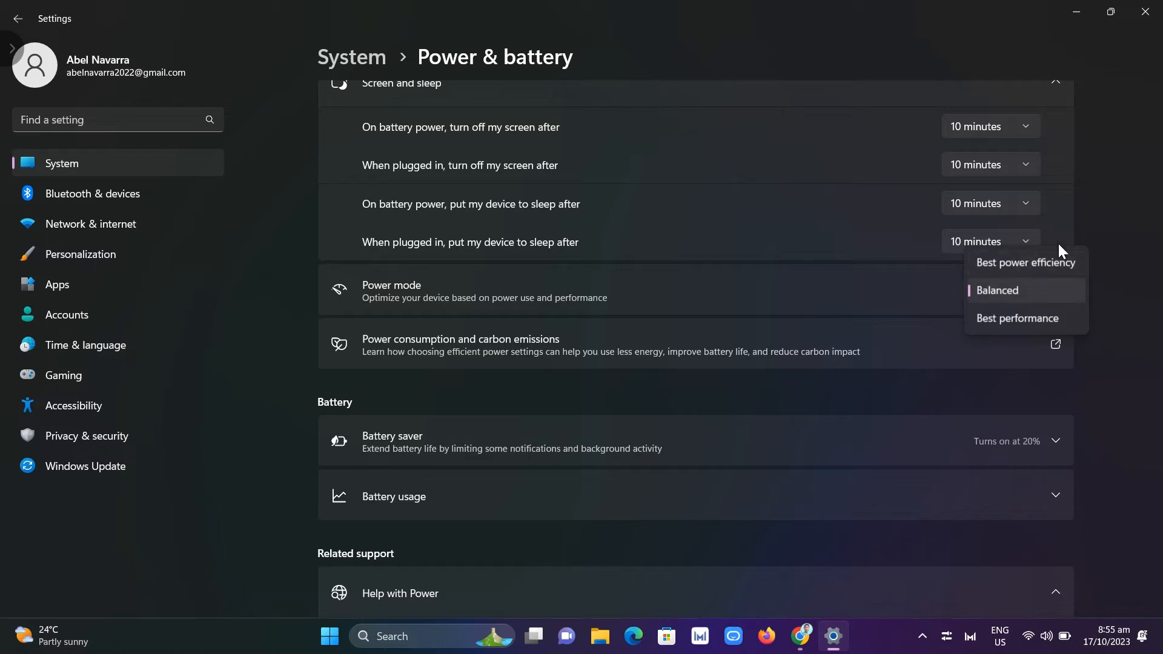
{"action": "mouse_move", "coordinate": [676, 375]}
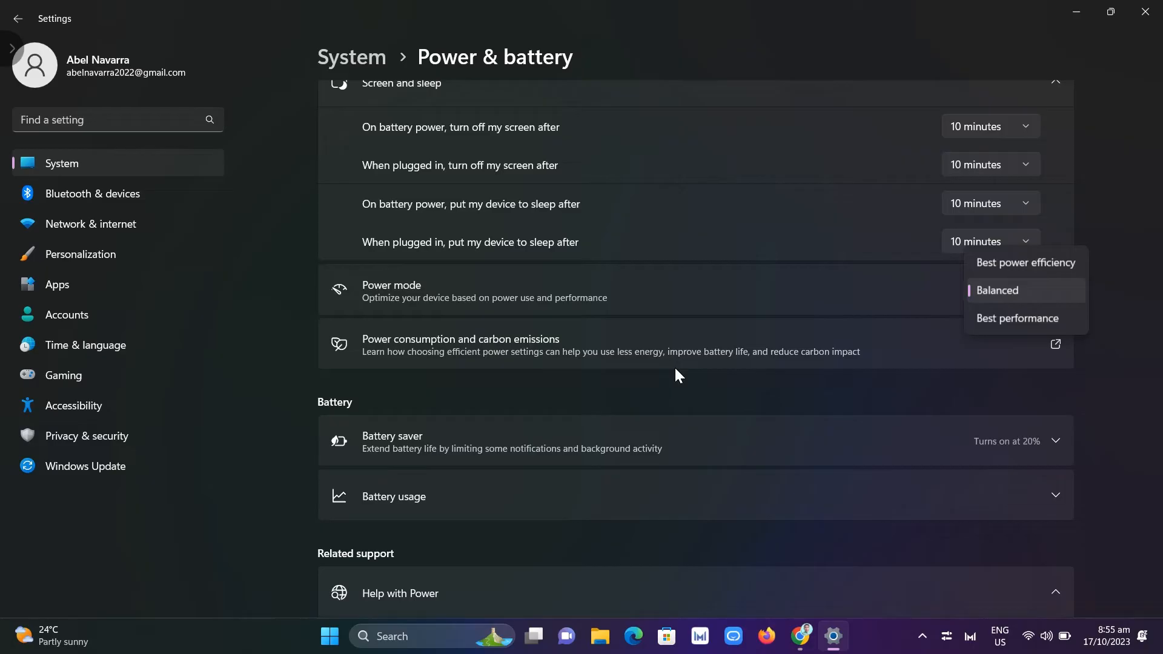
{"action": "mouse_move", "coordinate": [824, 452]}
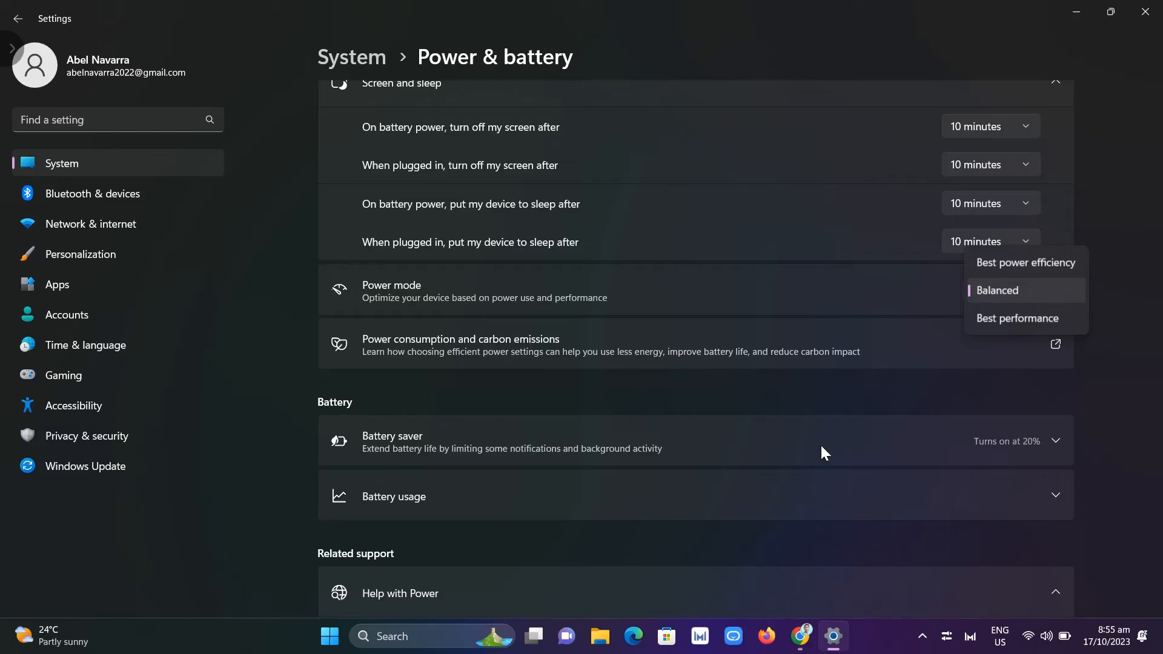
{"action": "left_click", "coordinate": [996, 290]}
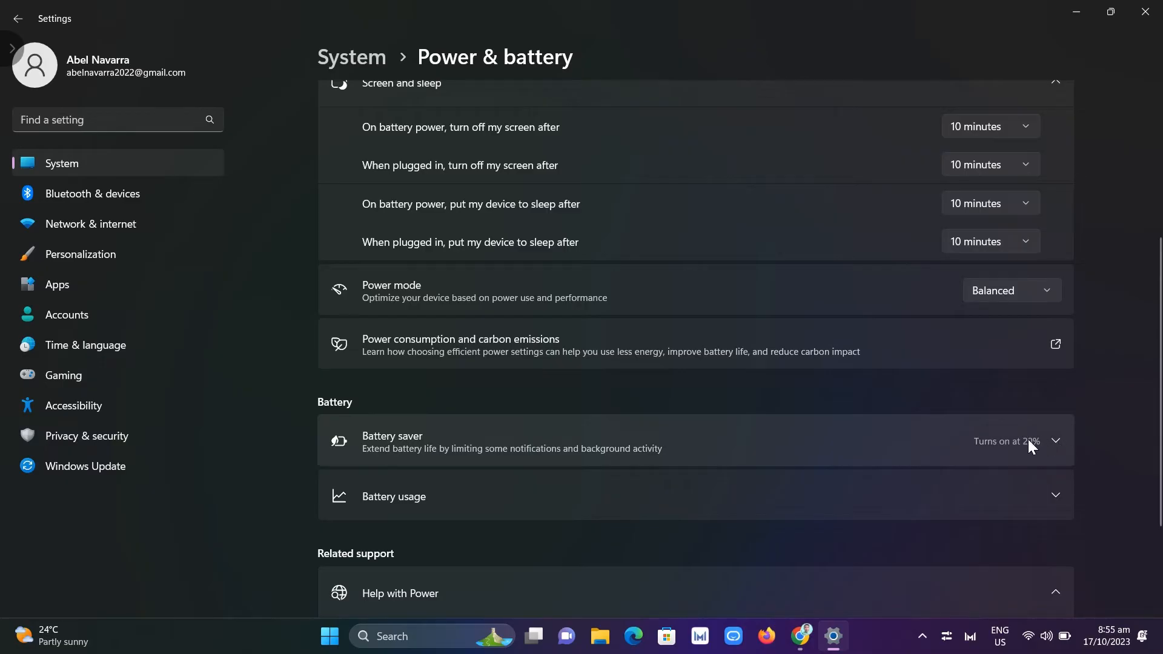
{"action": "left_click", "coordinate": [1054, 440]}
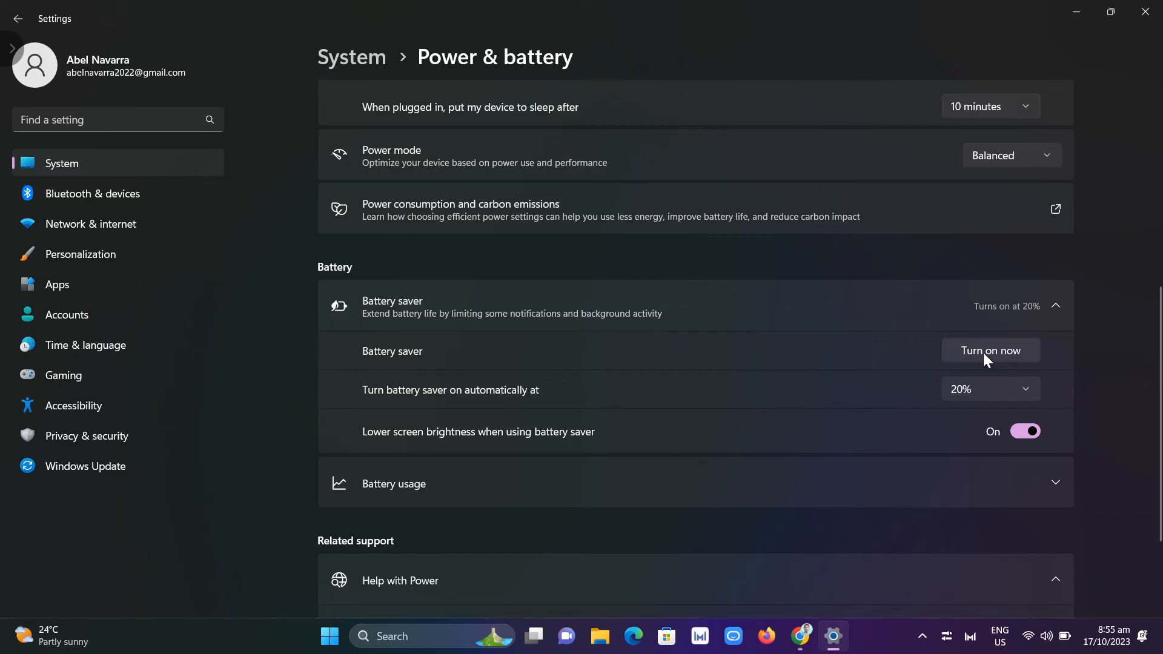
{"action": "mouse_move", "coordinate": [874, 392]}
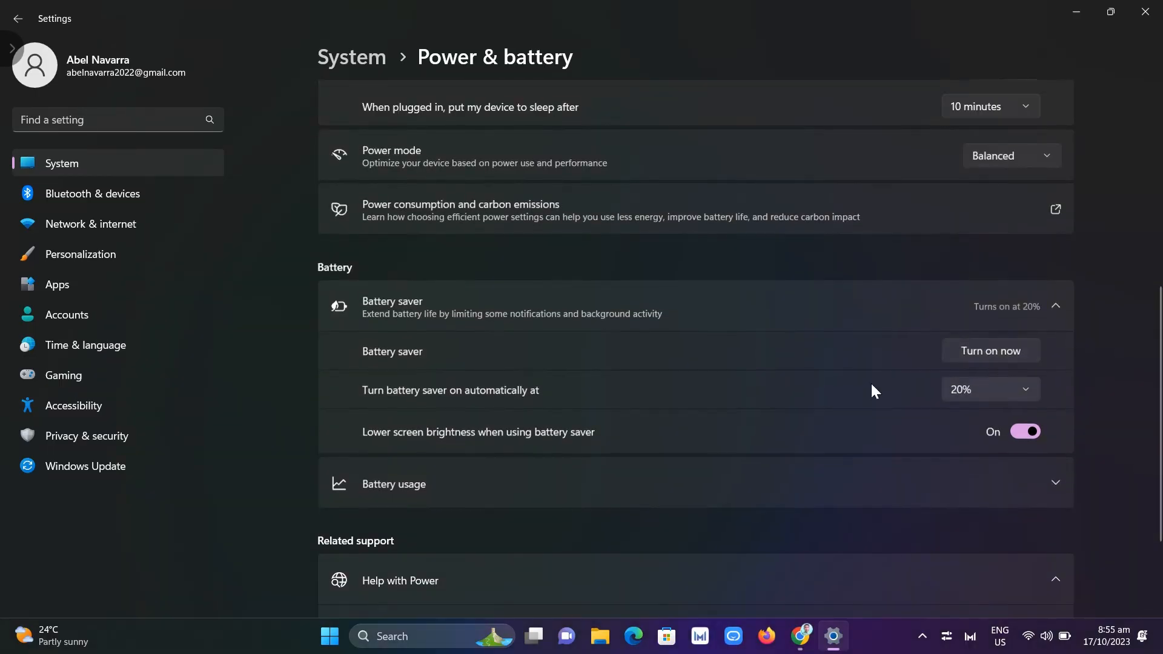
{"action": "mouse_move", "coordinate": [1025, 408]}
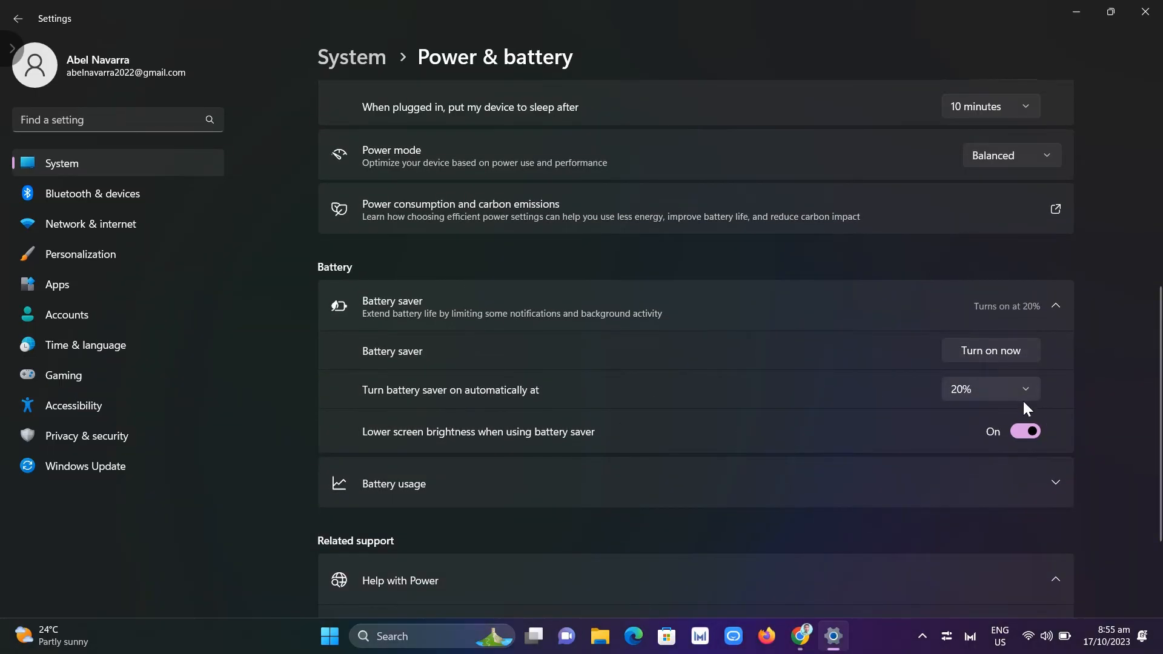
- Scroll down past the 20% battery saver options to the Help with Power links
{"action": "scroll", "scroll_direction": "down", "scroll_amount": 3}
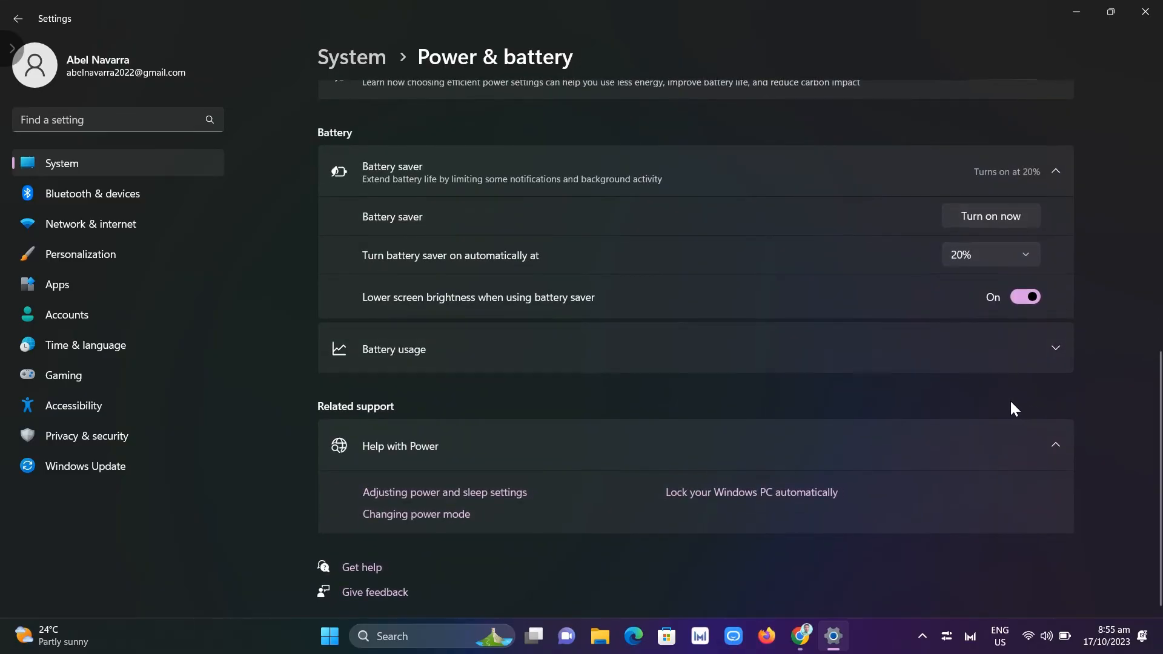
{"action": "mouse_move", "coordinate": [932, 357]}
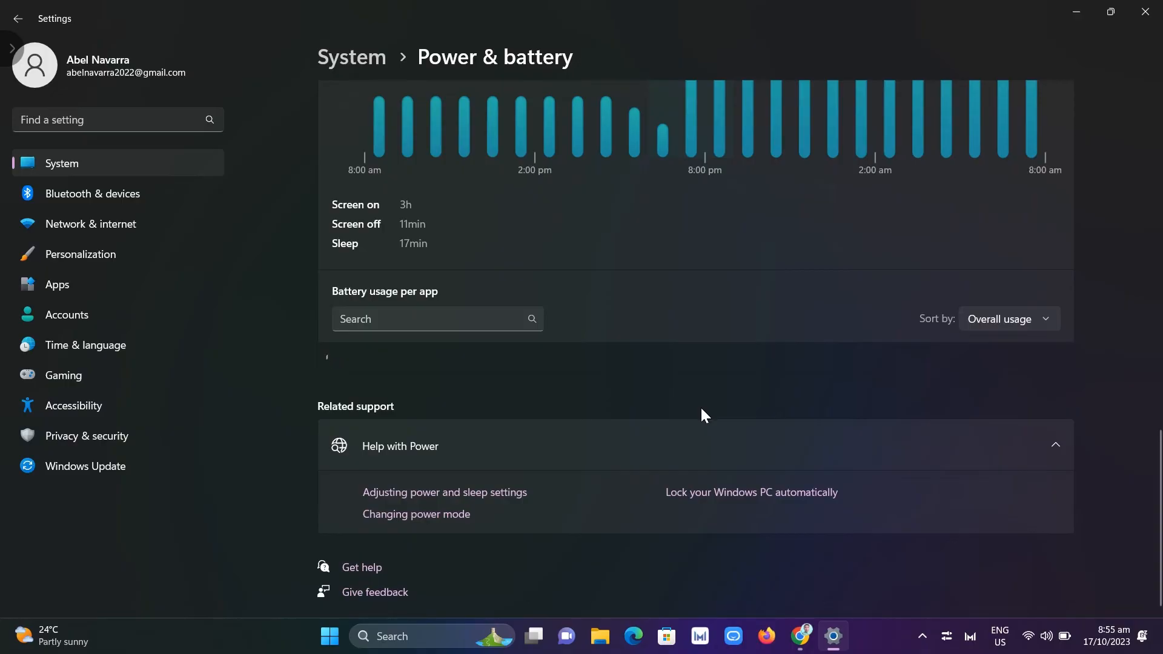
{"action": "mouse_move", "coordinate": [743, 448]}
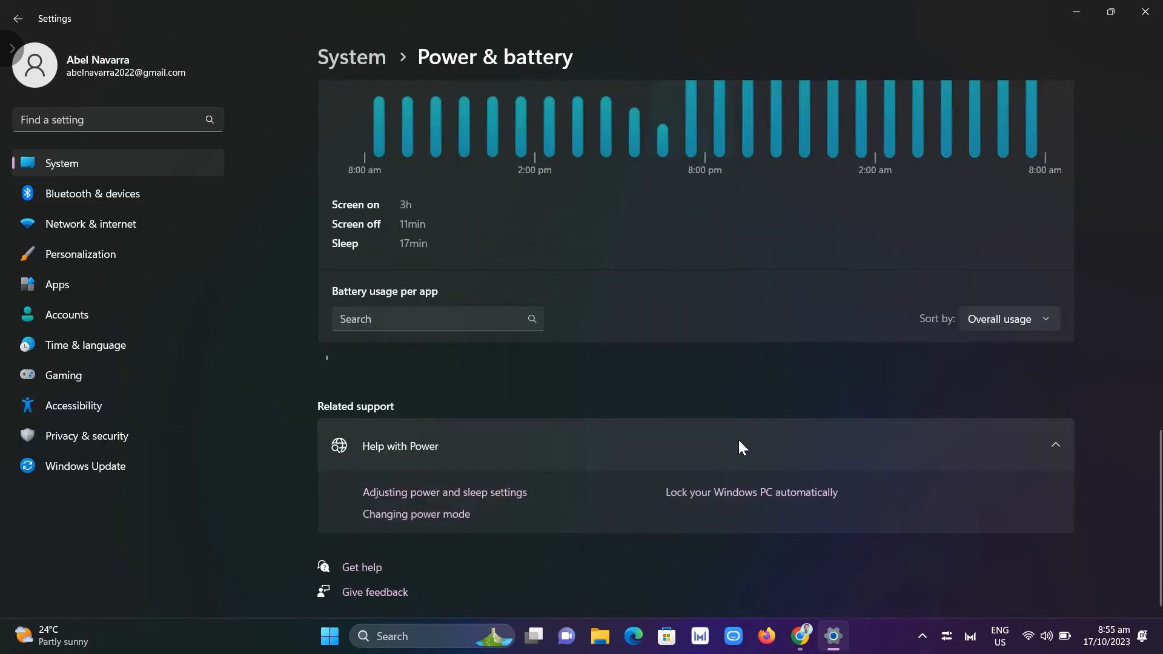
- Collapse the Screen and sleep section and the expanded battery sections
{"action": "scroll", "scroll_direction": "up", "scroll_amount": 3}
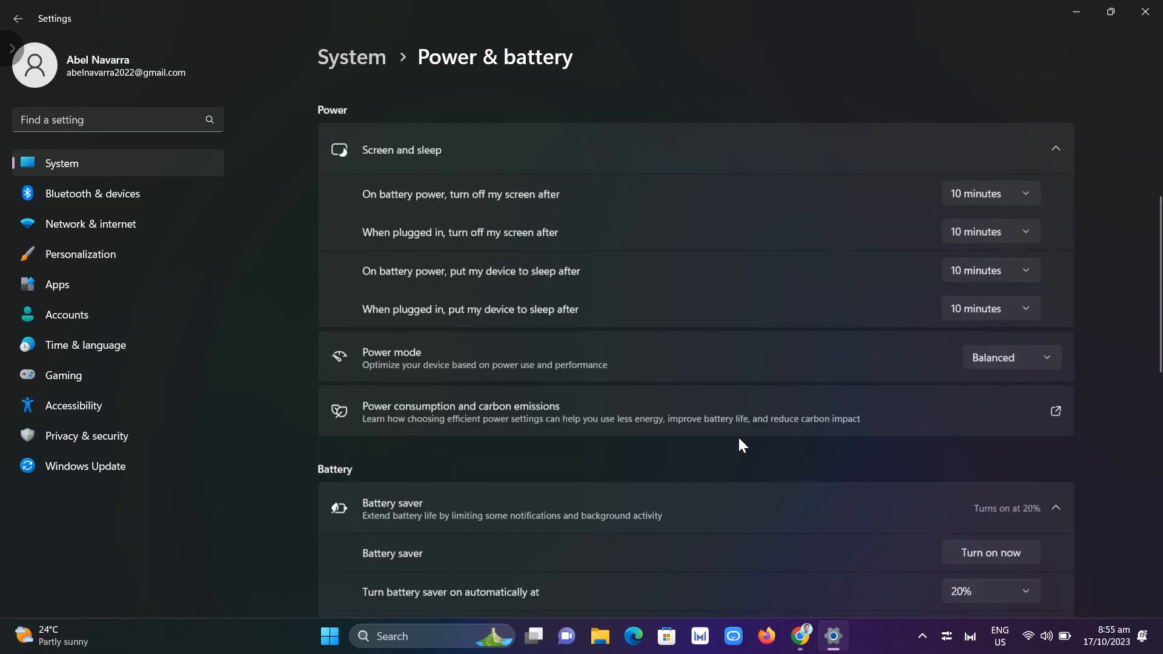
{"action": "scroll", "scroll_direction": "up", "scroll_amount": 3}
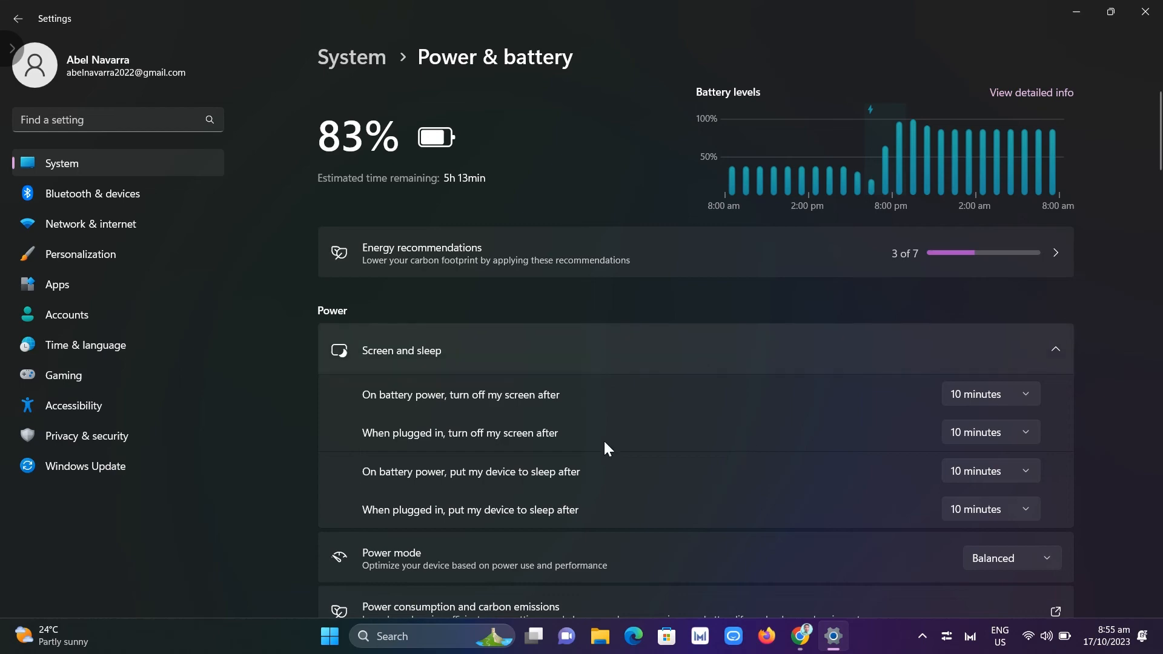
{"action": "left_click", "coordinate": [1055, 350]}
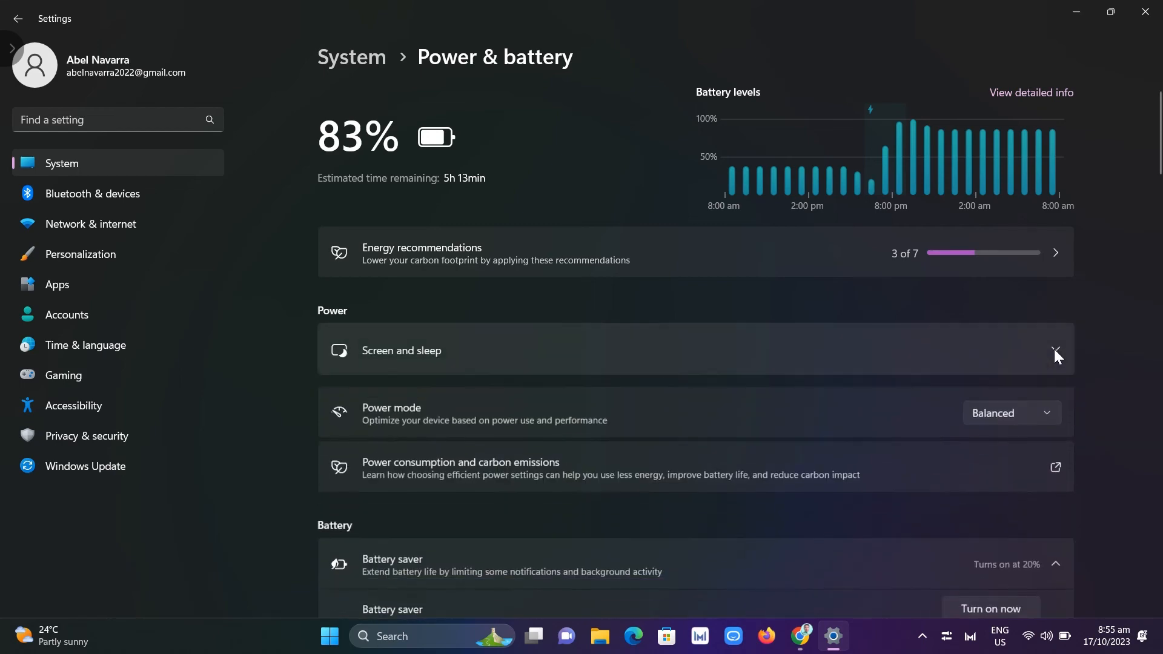
{"action": "scroll", "scroll_direction": "down", "scroll_amount": 3}
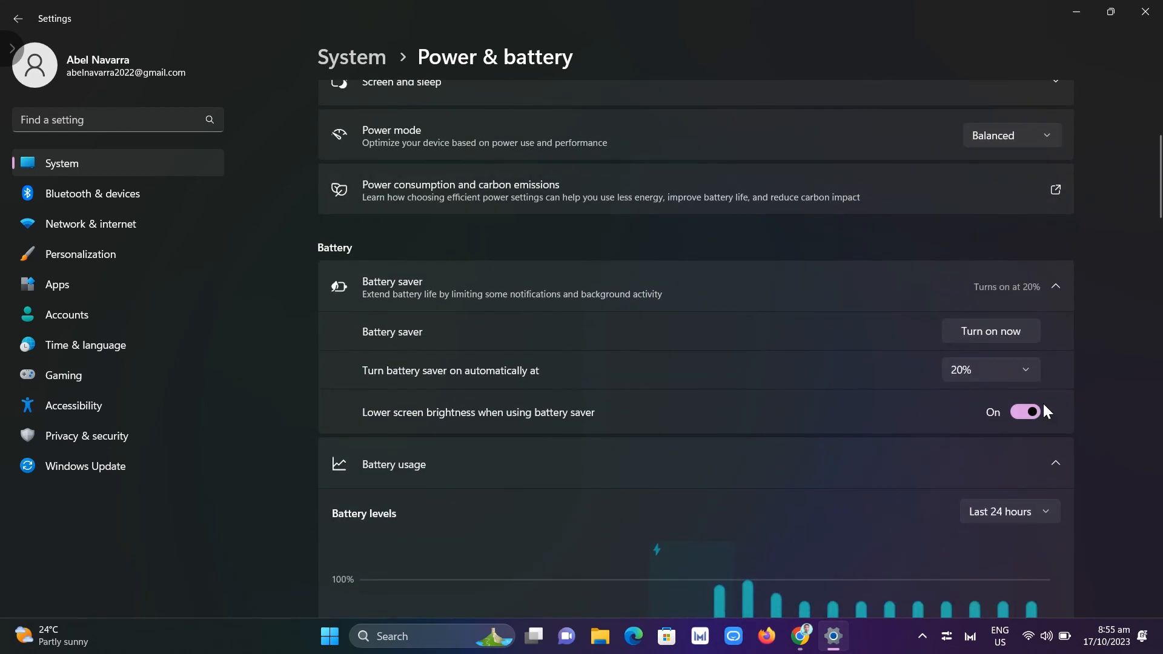
{"action": "left_click", "coordinate": [1053, 287]}
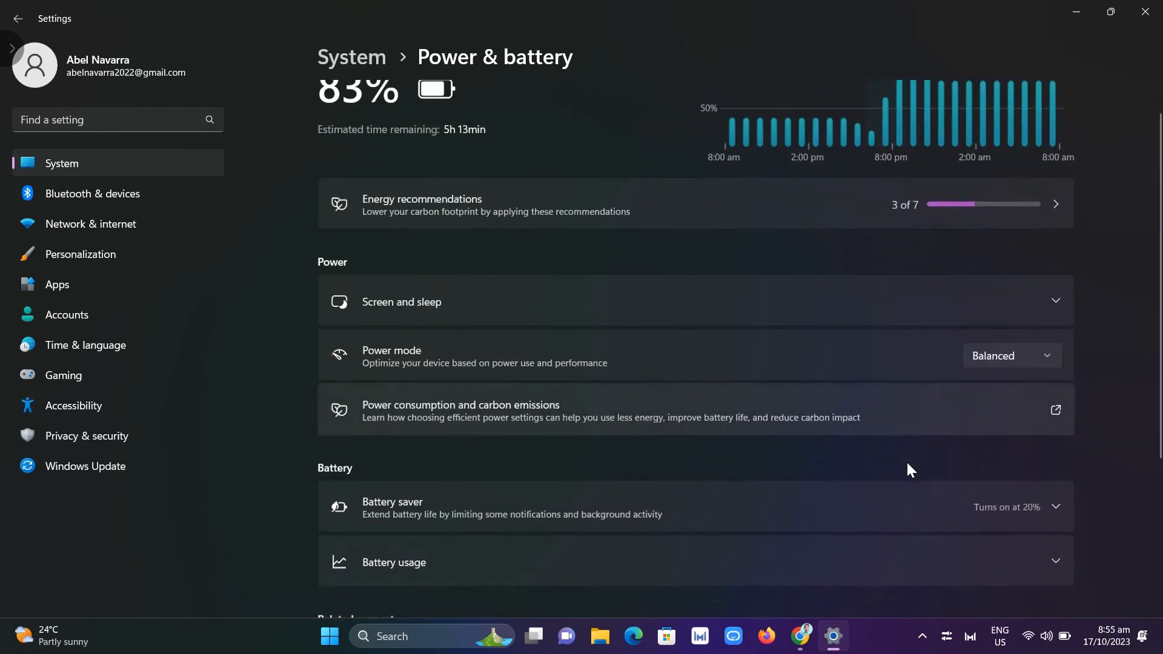
- Scroll to Battery usage, showing the last-24-hours battery level chart with screen on 3h
{"action": "scroll", "scroll_direction": "up", "scroll_amount": 3}
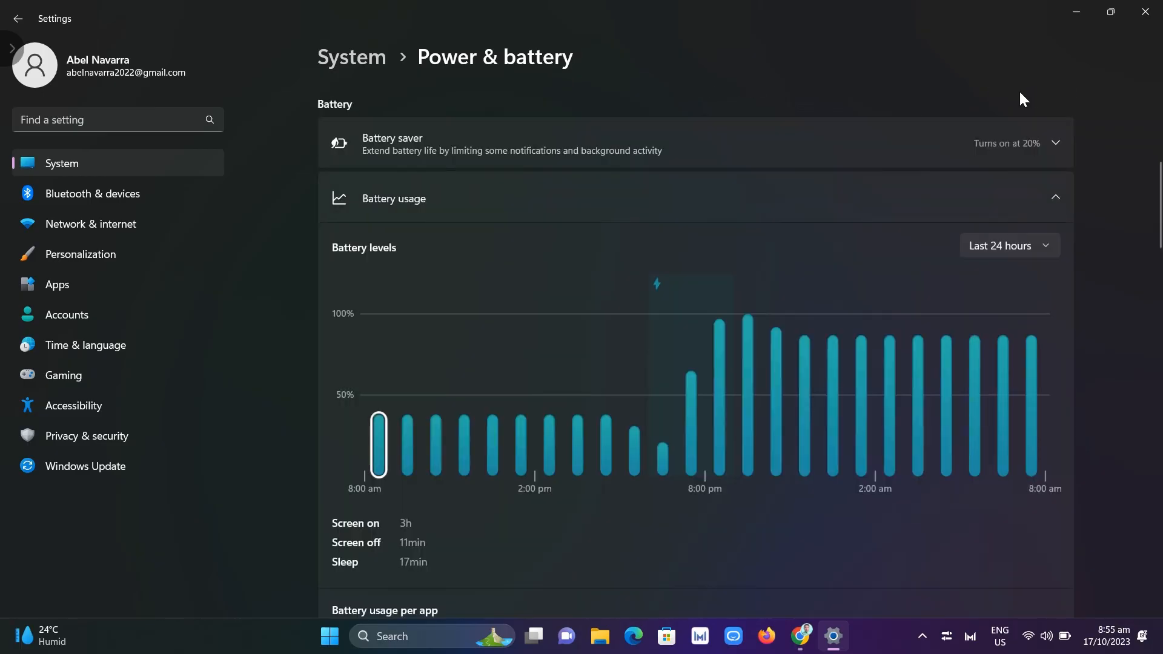
{"action": "mouse_move", "coordinate": [747, 85]}
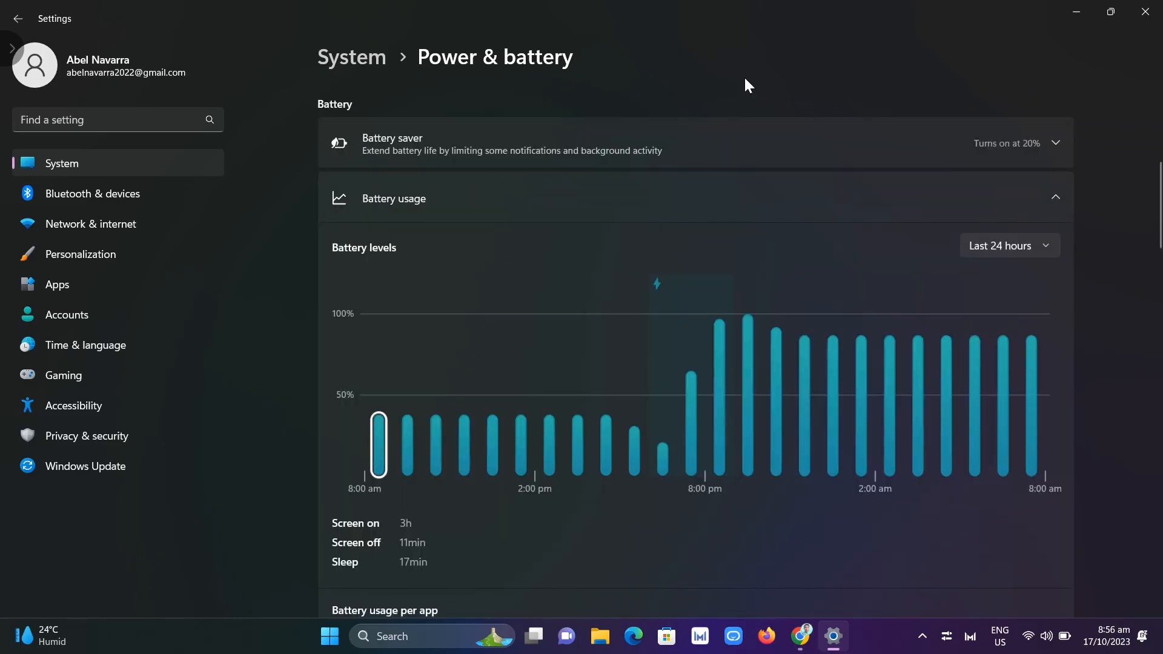